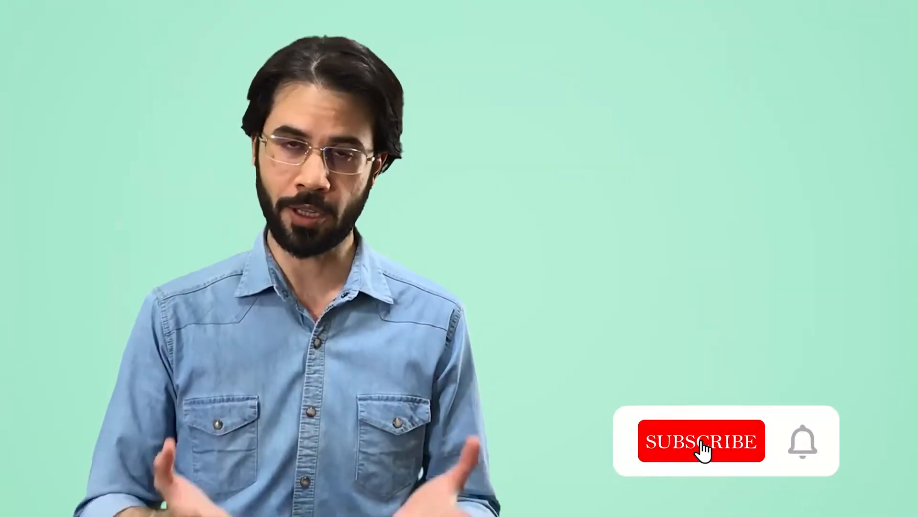
pyautogui.click(700, 440)
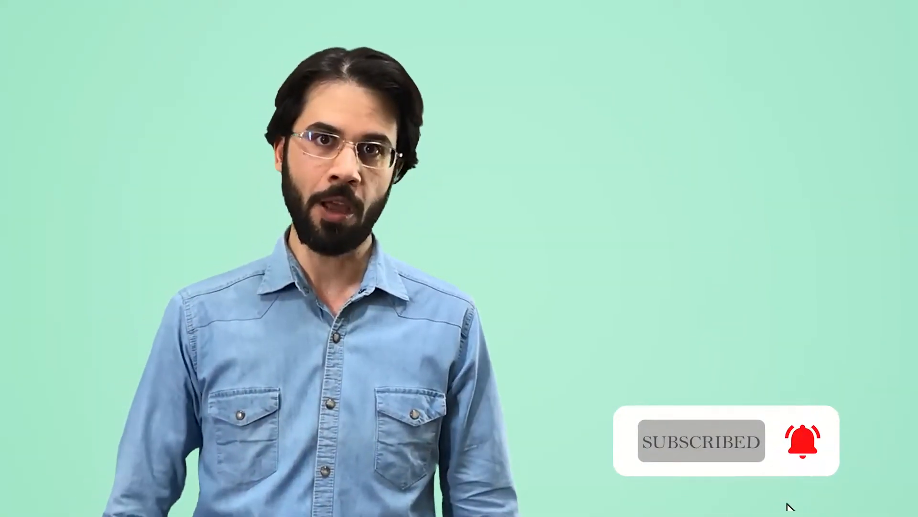